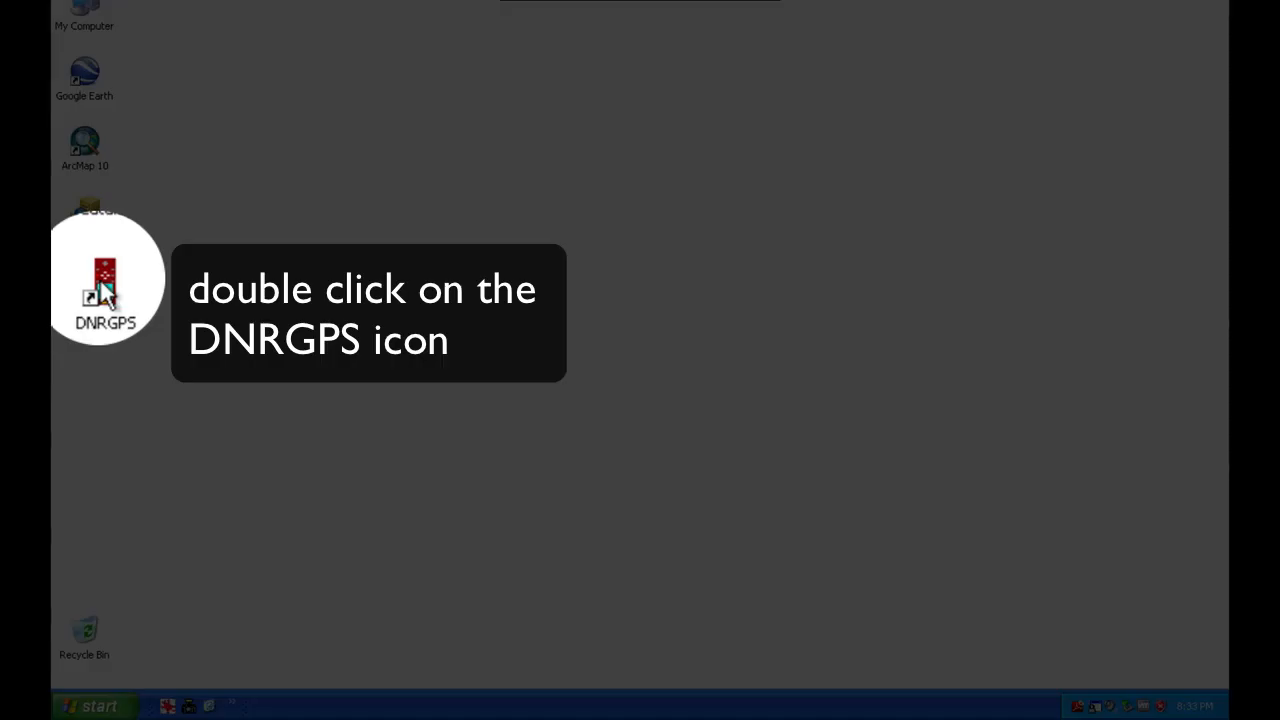
# Step: Launch DNR GPS from its desktop icon
pyautogui.doubleClick(84, 290)
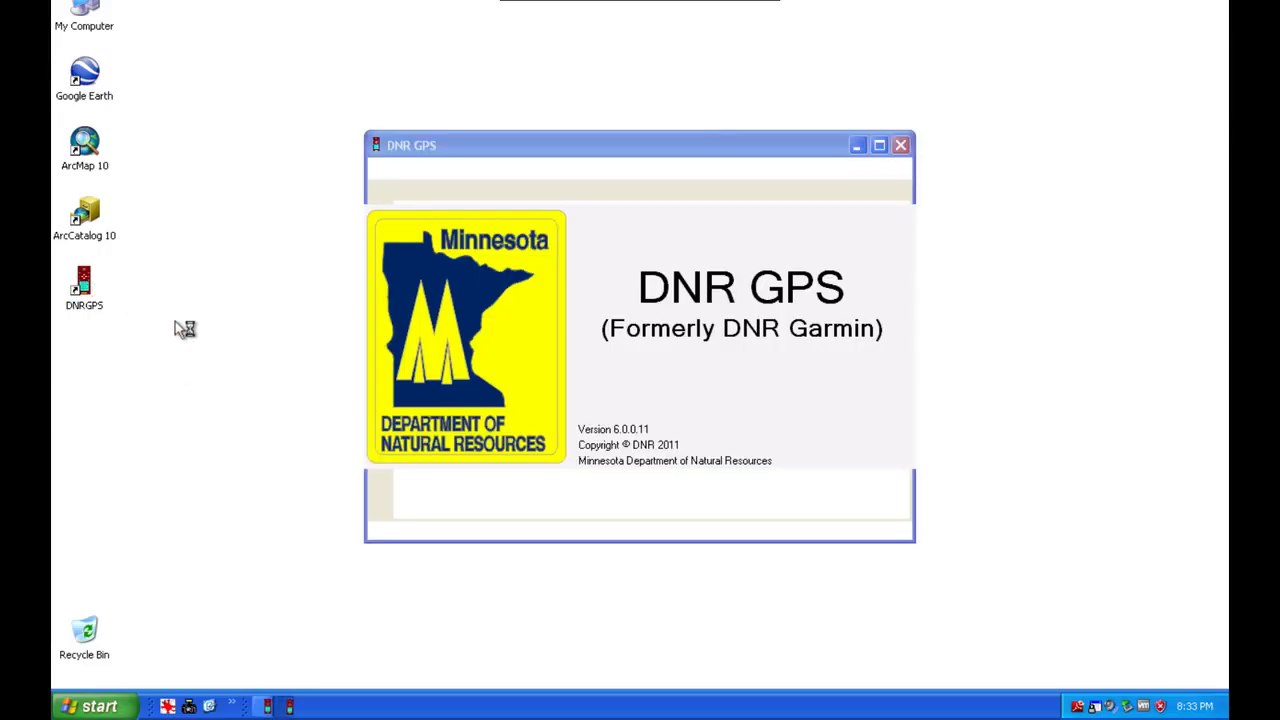
# Step: Bring up the Set Projection settings from the File menu
pyautogui.click(260, 110)
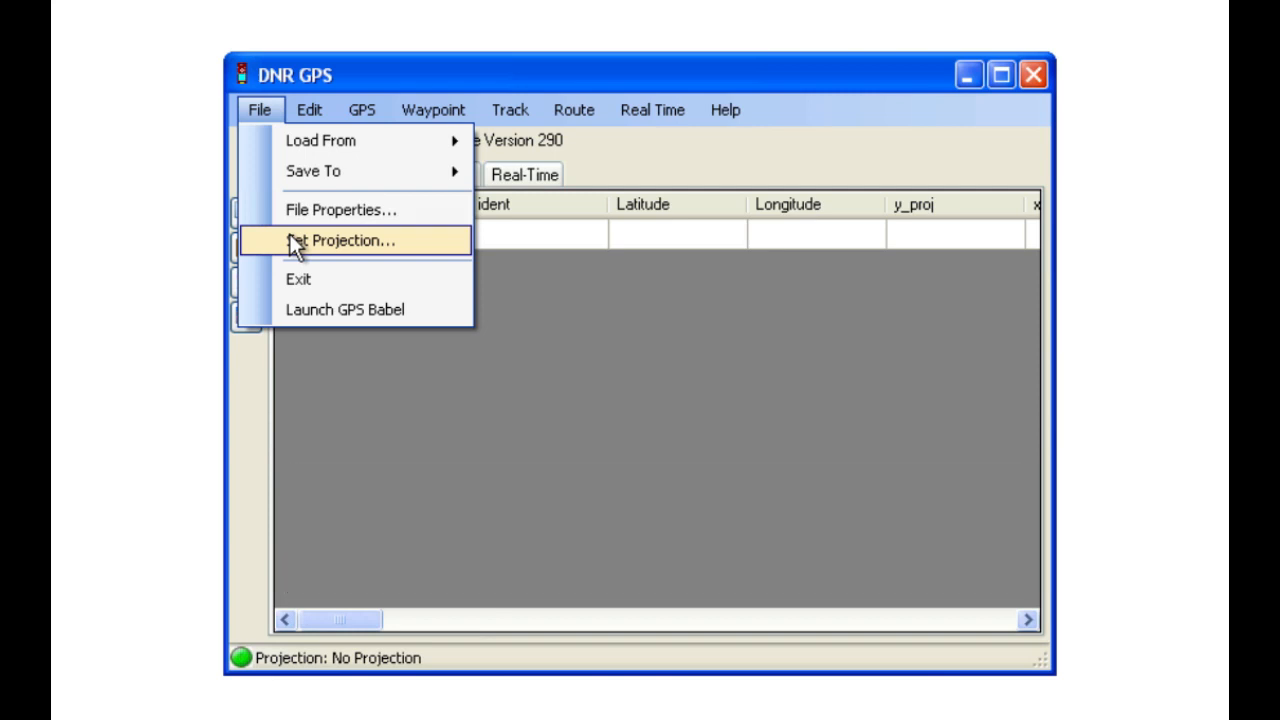
pyautogui.click(348, 240)
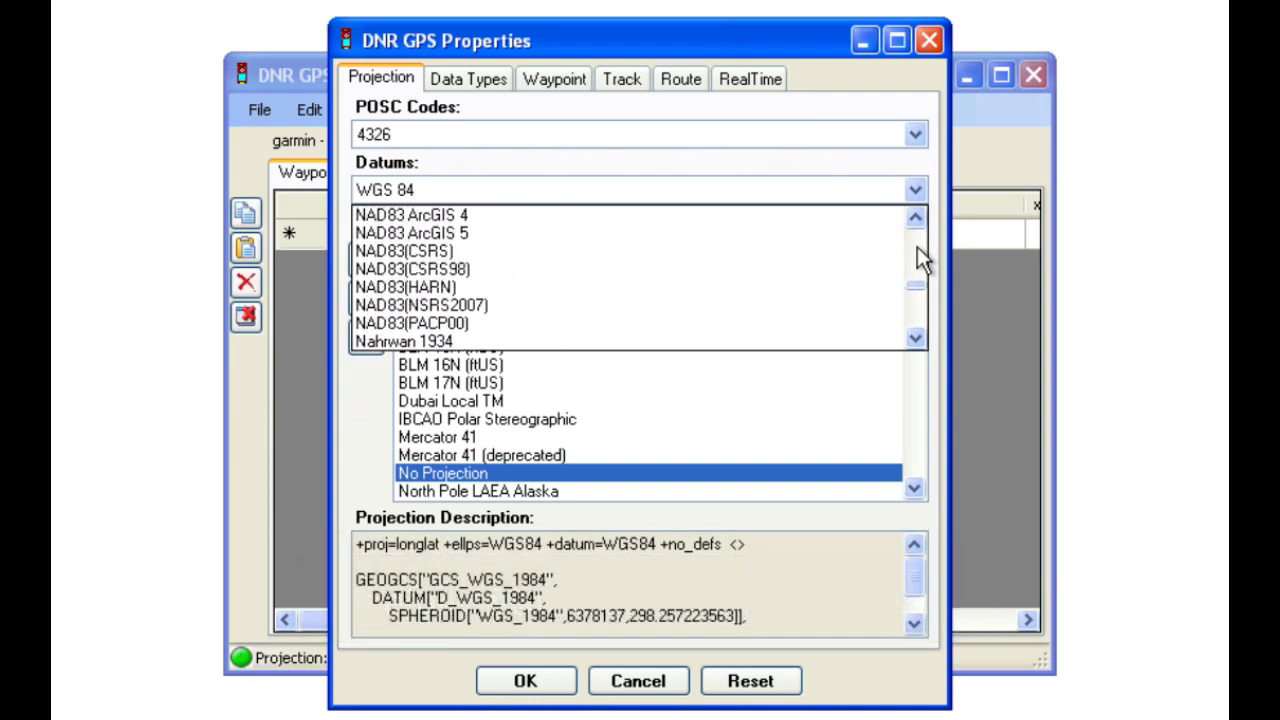
# Step: Choose NAD83 as the datum so its projections are listed
pyautogui.scroll(3)
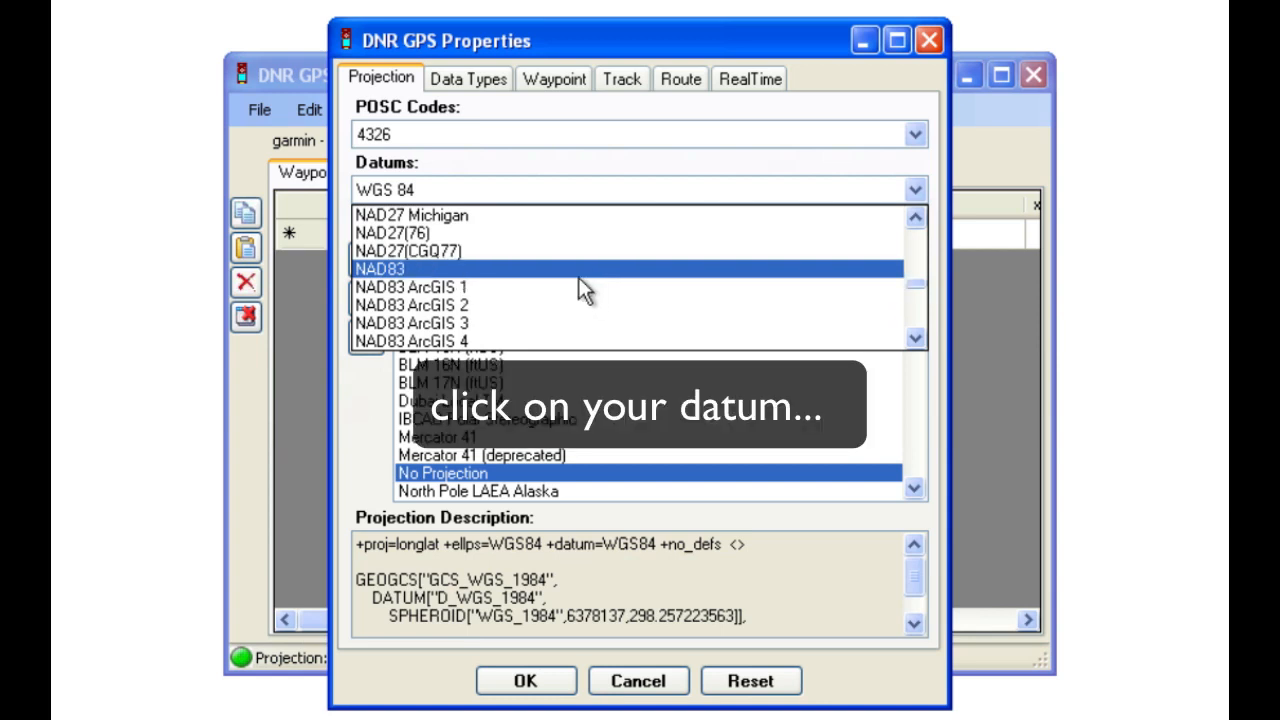
pyautogui.click(380, 268)
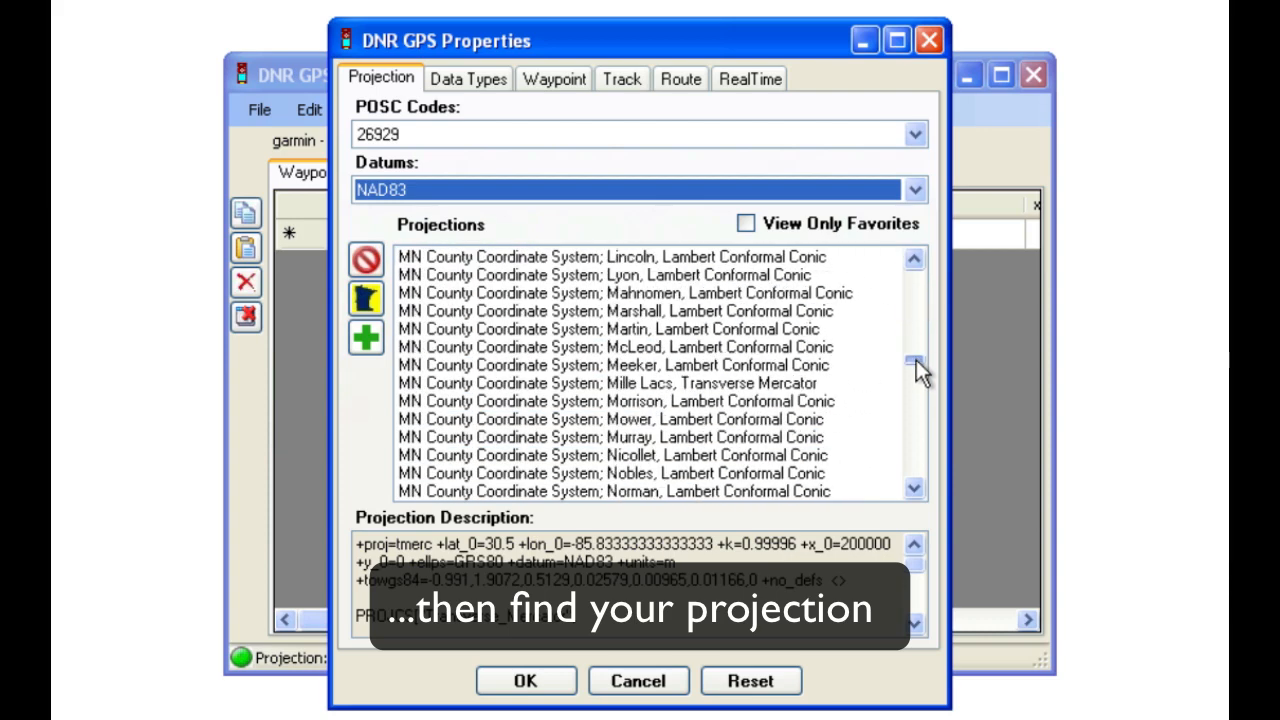
# Step: Select the New Hampshire (ftUS) projection and add it to favorites
pyautogui.scroll(-3)
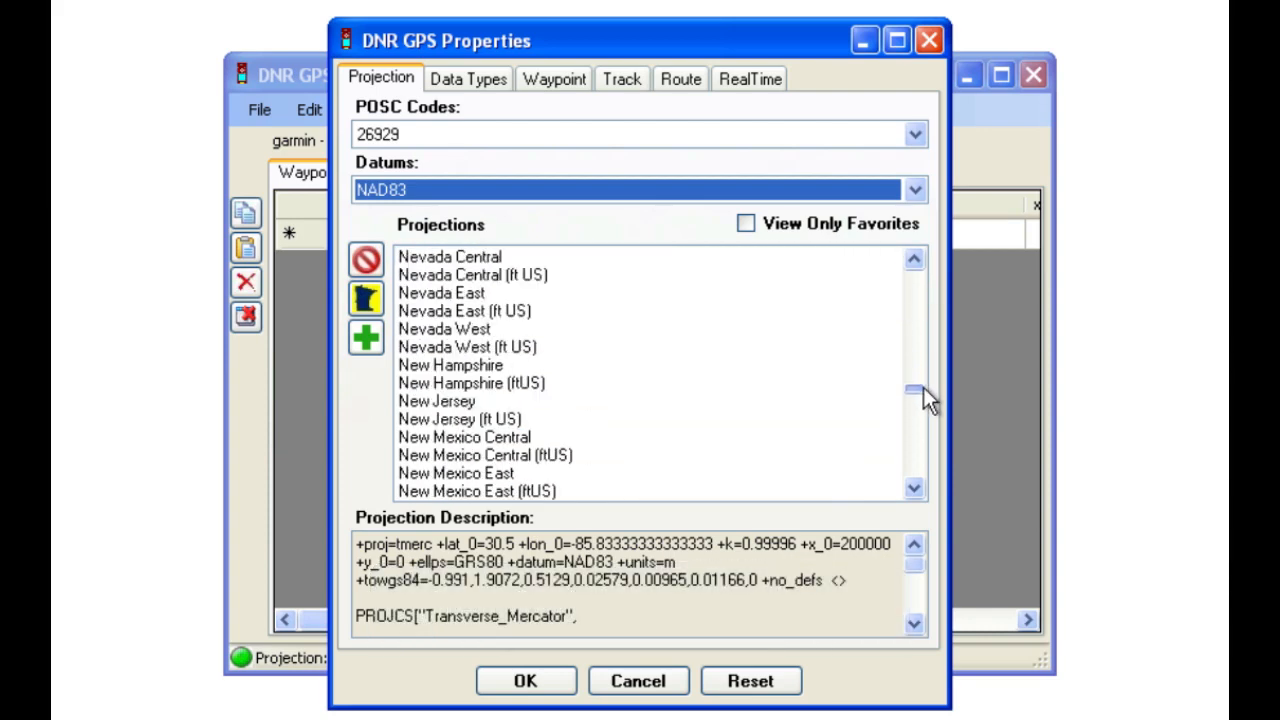
pyautogui.click(470, 384)
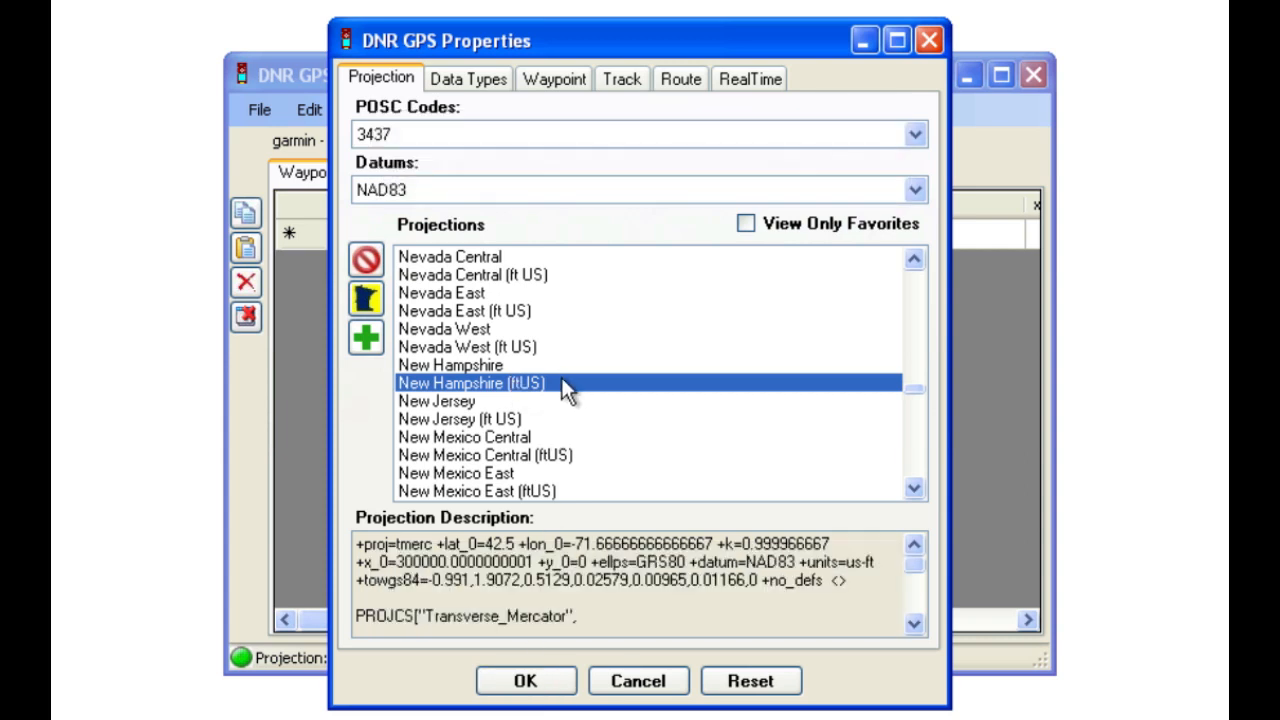
pyautogui.rightClick(470, 384)
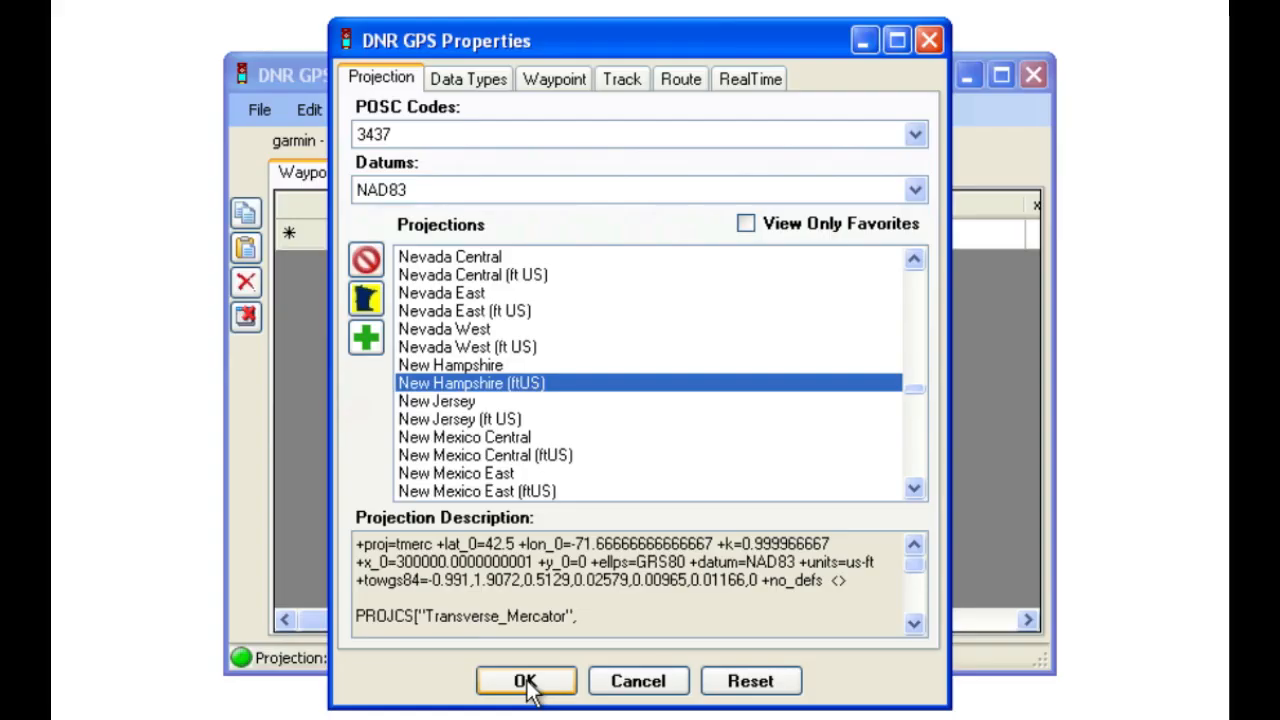
# Step: Apply New Hampshire (ftUS), then reopen settings showing only favorite projections
pyautogui.click(526, 680)
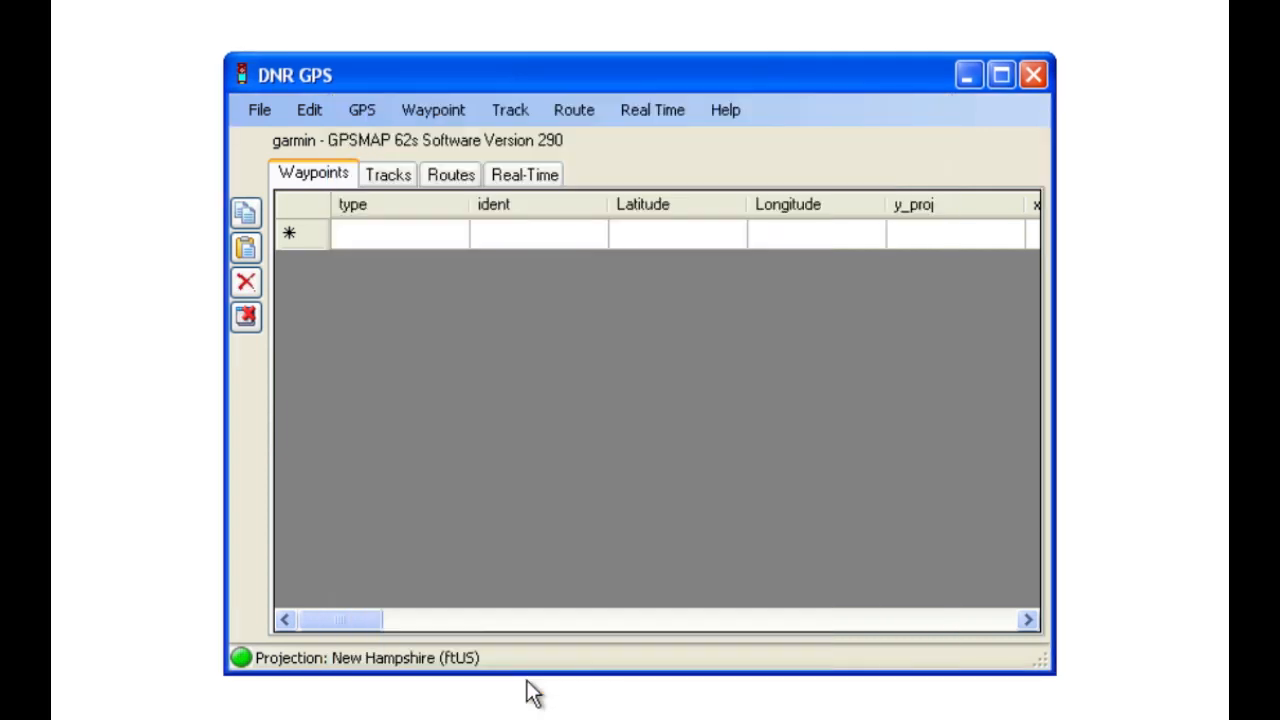
pyautogui.moveTo(398, 672)
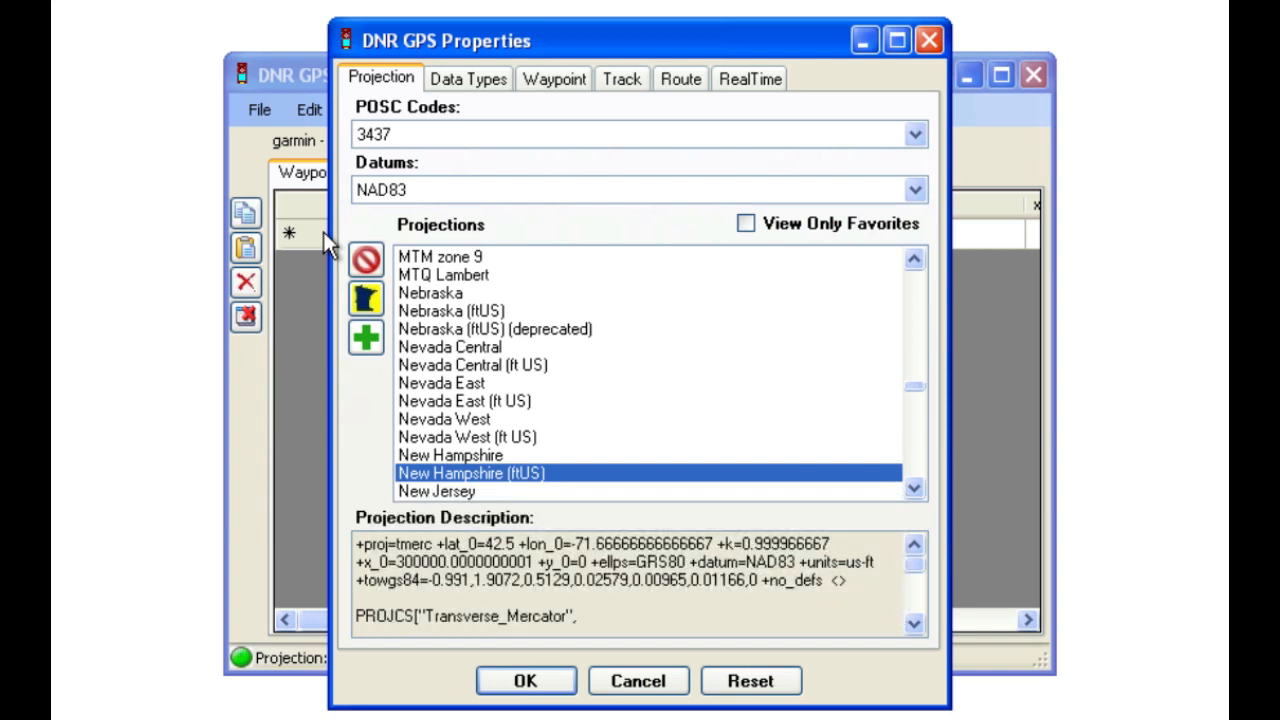
pyautogui.click(744, 224)
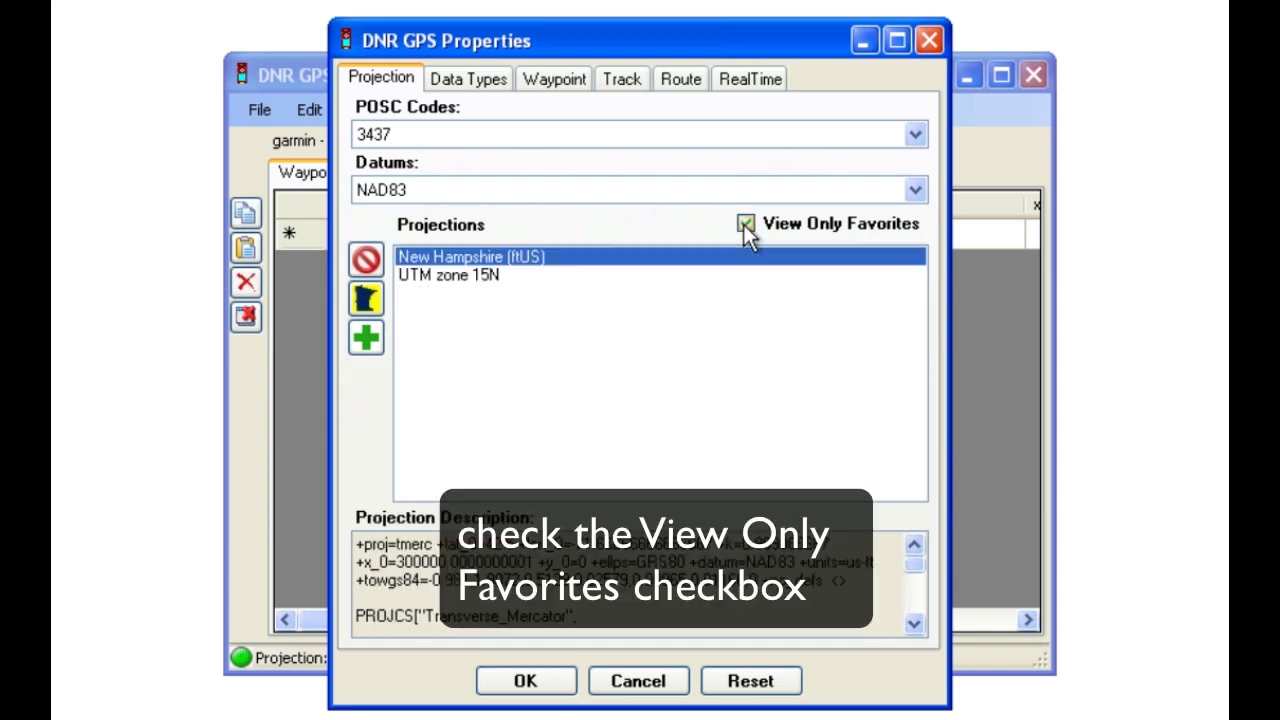